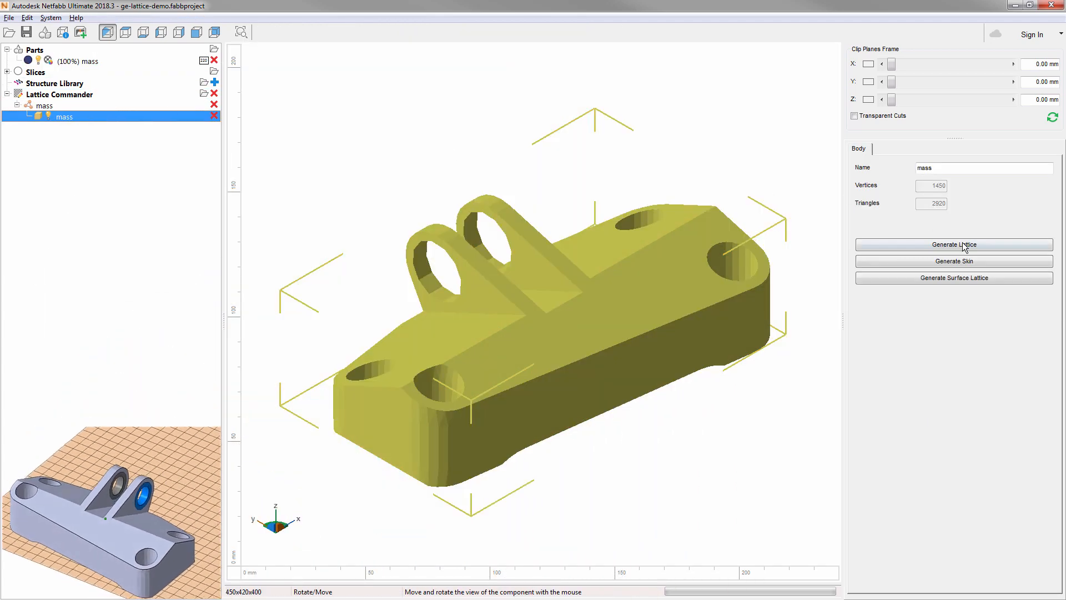
Generate a W-topology lattice at 11 mm unit size as a new body, keeping and hiding the old body.
{"action": "left_click", "coordinate": [953, 244]}
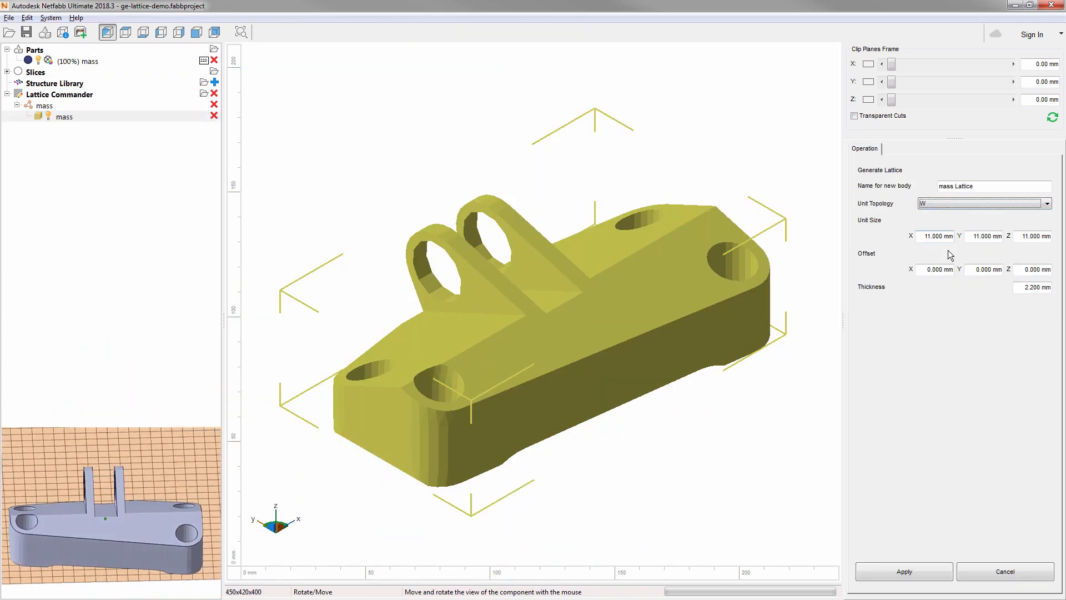
{"action": "left_click", "coordinate": [903, 570]}
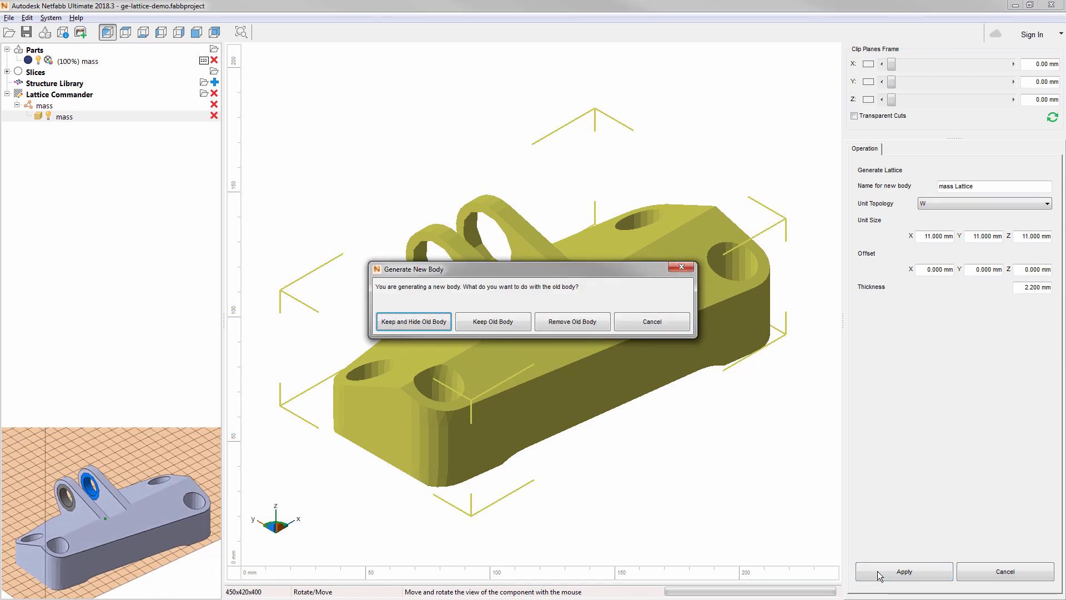
{"action": "left_click", "coordinate": [413, 321]}
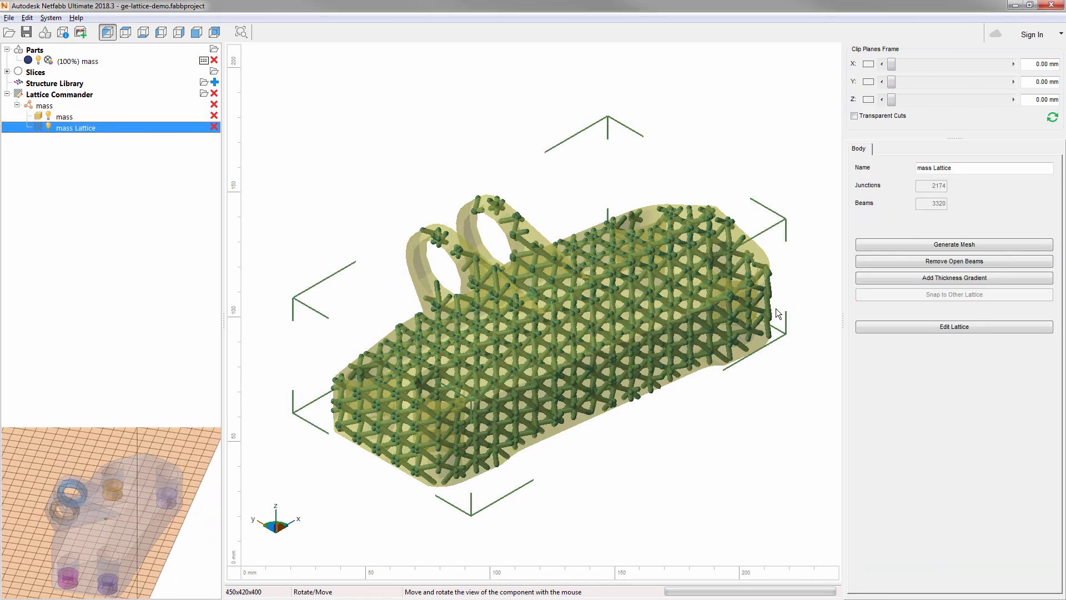
Add a thickness gradient from 2.10 mm to 5 mm as a new body, keeping the old lattice.
{"action": "left_click", "coordinate": [952, 278]}
{"action": "type", "text": "5"}
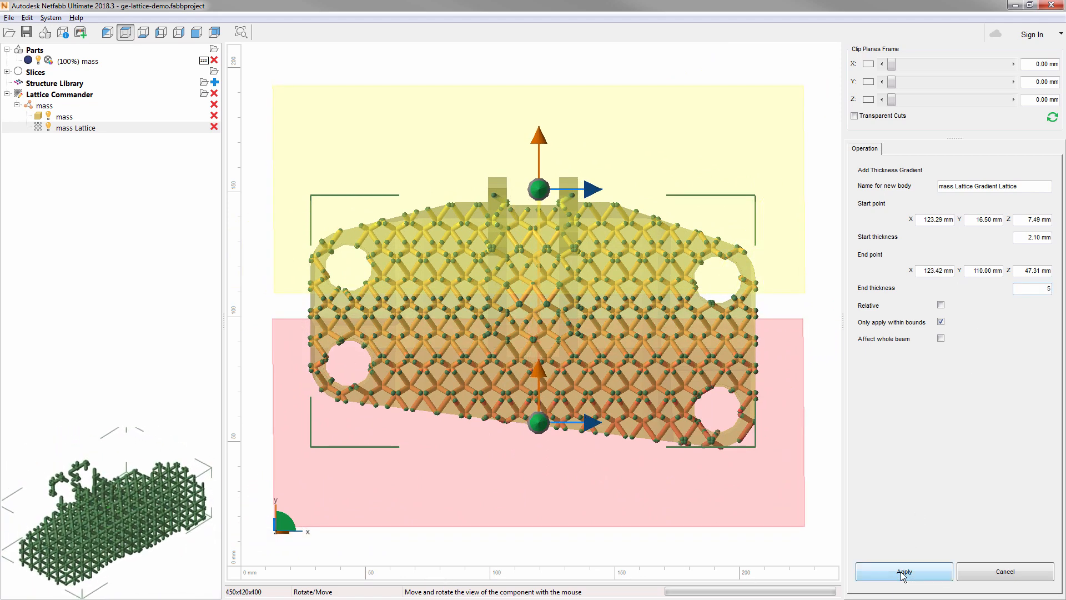
{"action": "left_click", "coordinate": [904, 571]}
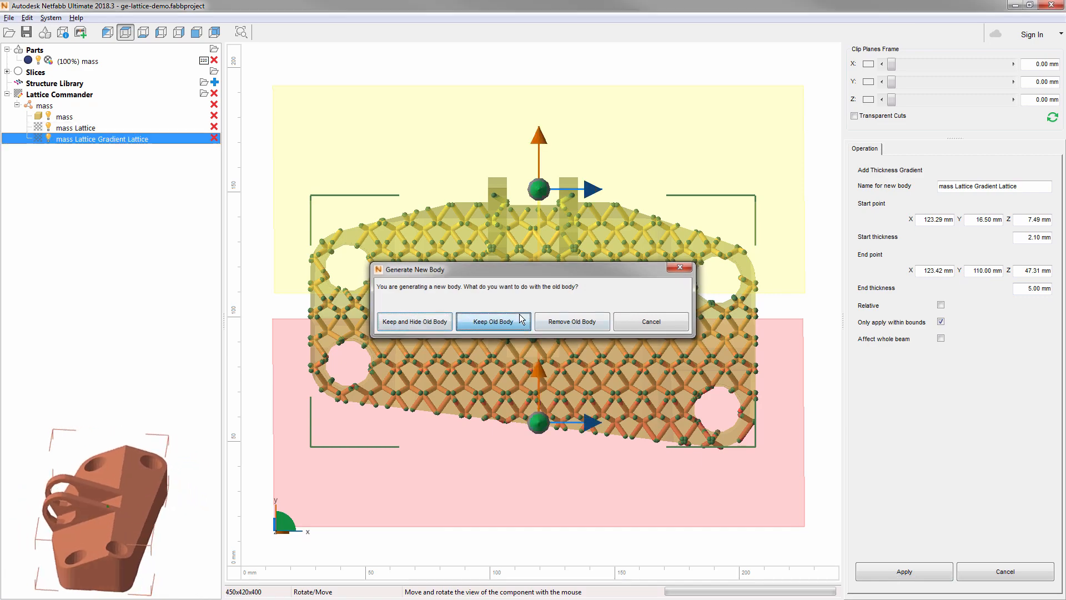
{"action": "left_click", "coordinate": [491, 321]}
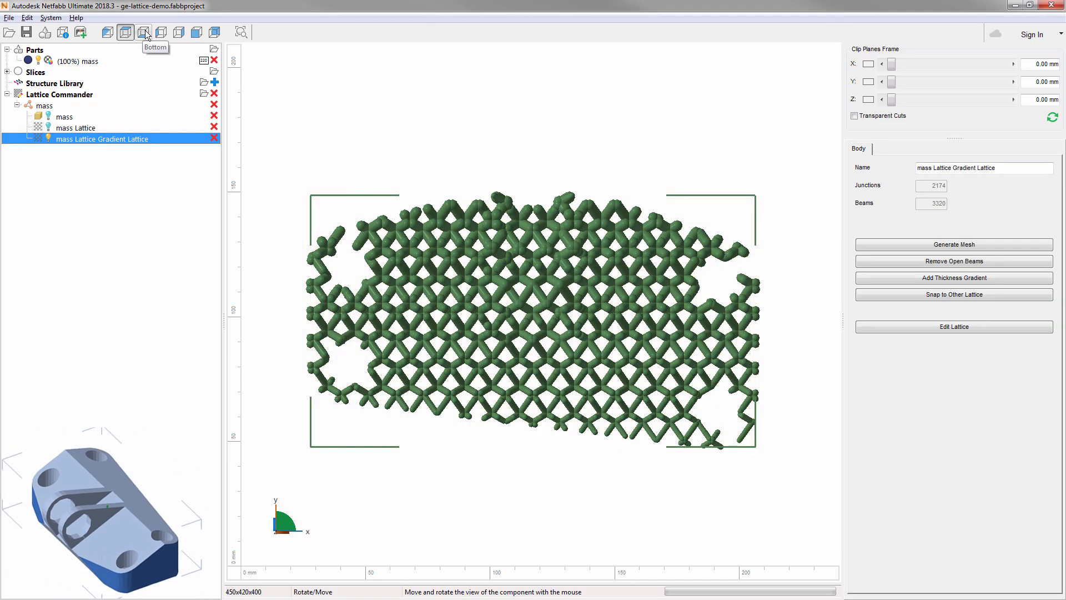
View the lattice from below, enter Edit Lattice and extract the selected beams into a new body.
{"action": "left_click", "coordinate": [161, 32]}
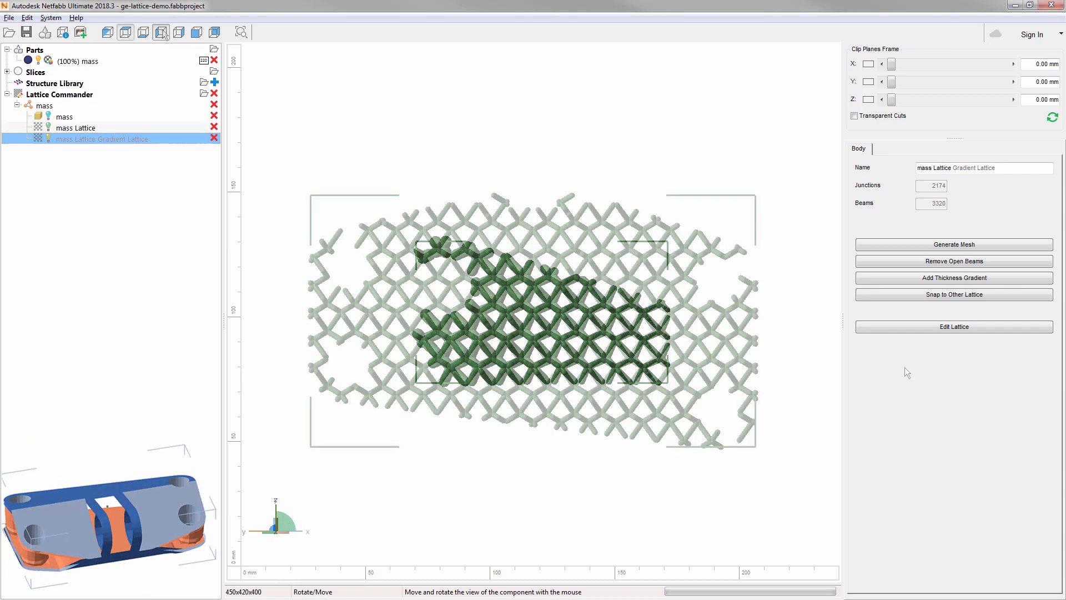
{"action": "left_click", "coordinate": [953, 326]}
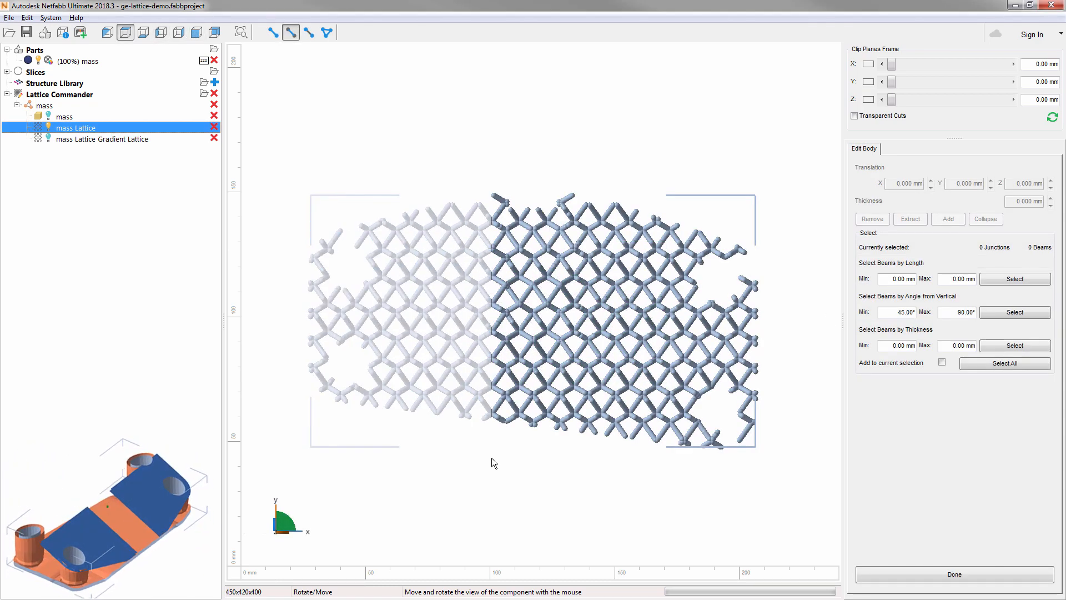
{"action": "left_click", "coordinate": [910, 219]}
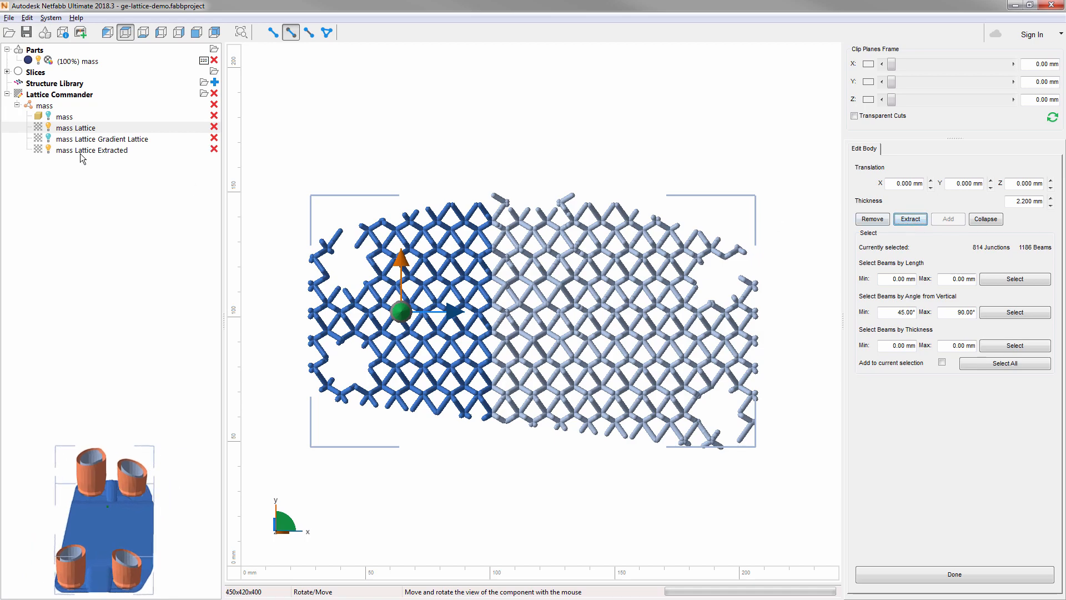
{"action": "left_click", "coordinate": [92, 150]}
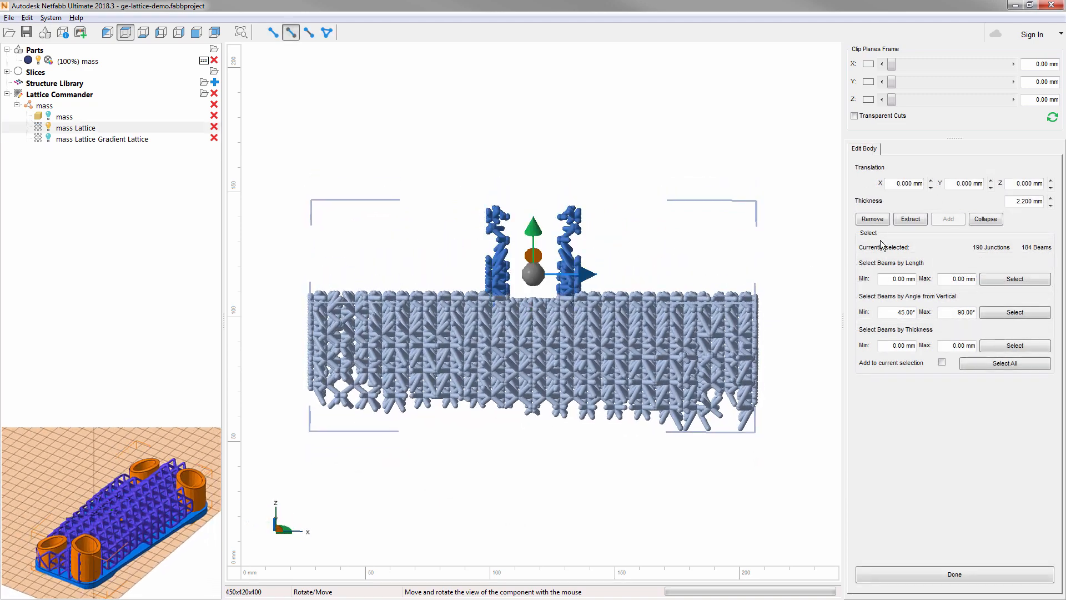
Select junctions near the bottom corner and add a beam between them.
{"action": "left_click", "coordinate": [873, 219]}
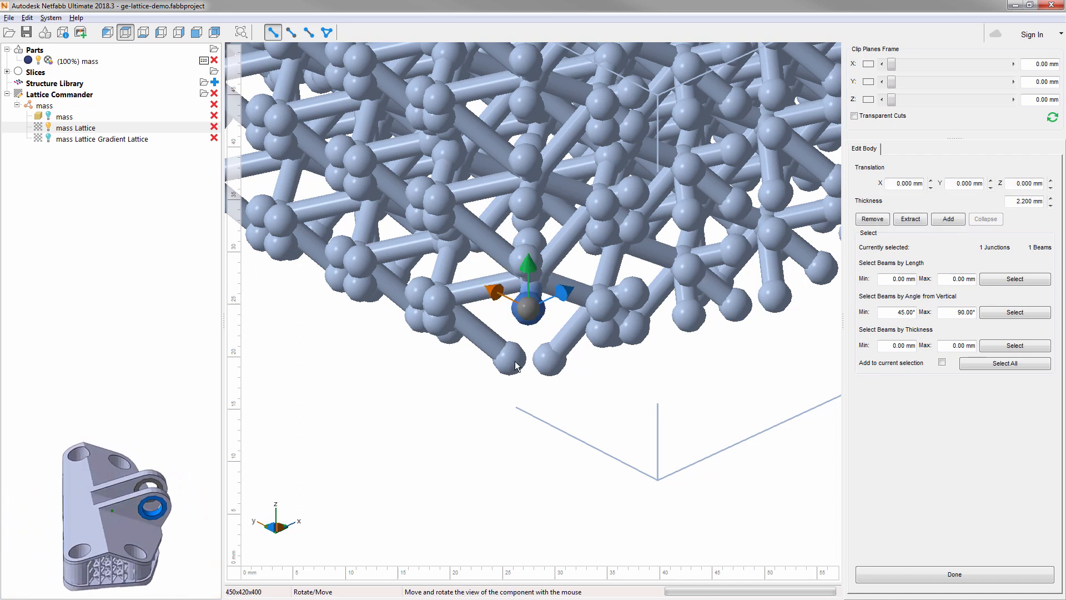
{"action": "left_click", "coordinate": [947, 218]}
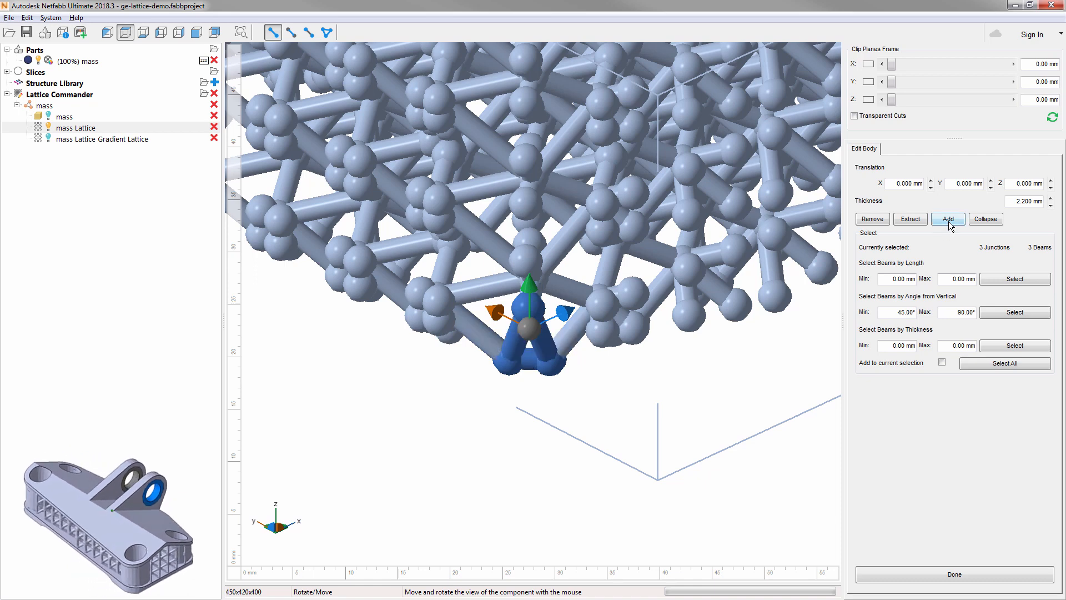
{"action": "left_click", "coordinate": [1050, 198]}
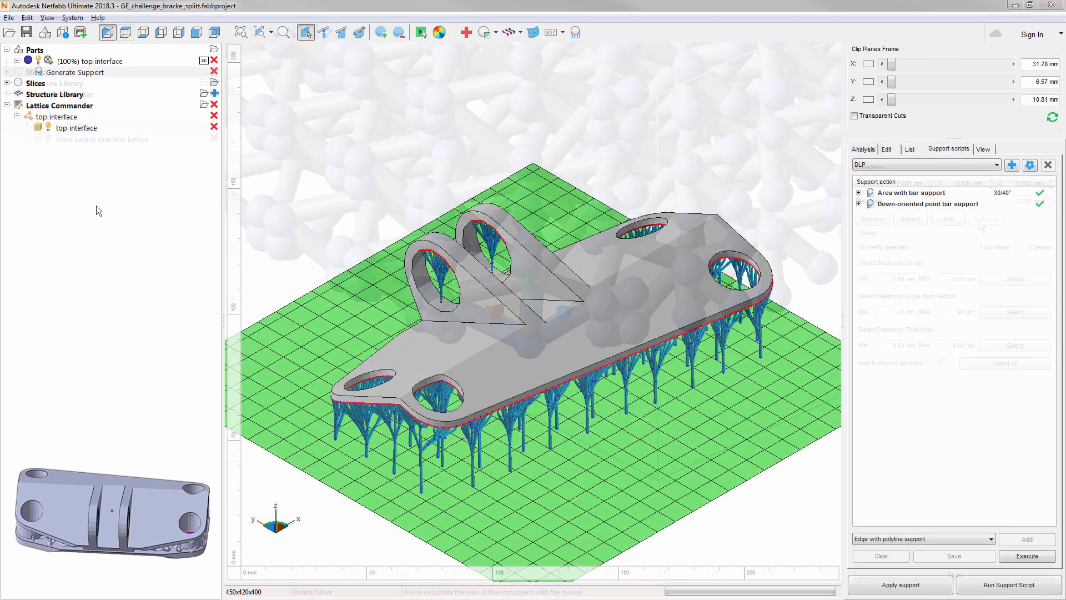
Bring up Convert lattice to bar for the support lattice with a 0.50 snap distance.
{"action": "left_click", "coordinate": [74, 72]}
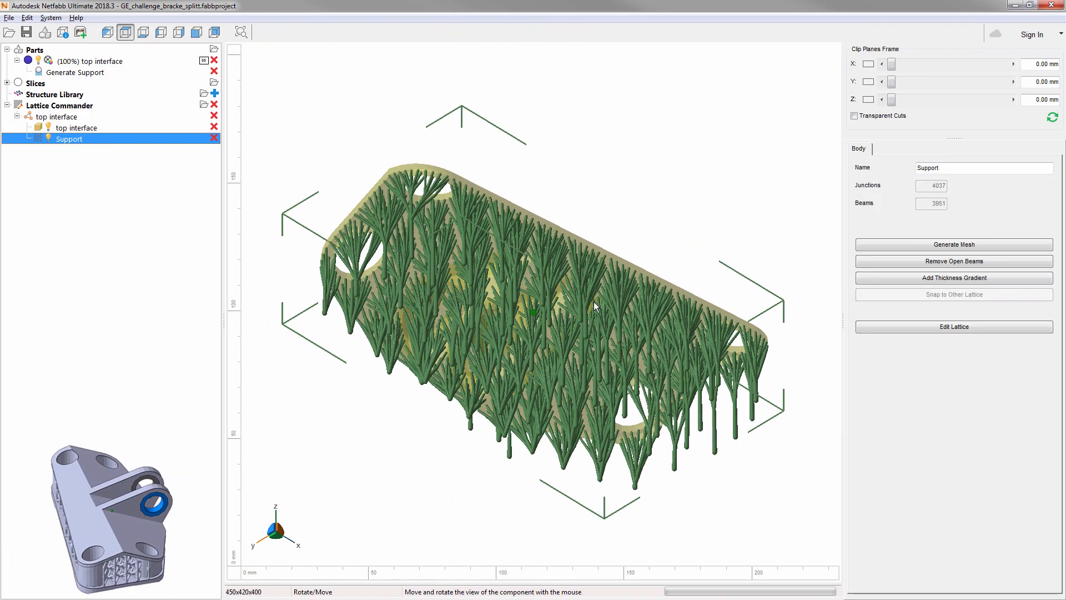
{"action": "left_click", "coordinate": [952, 326]}
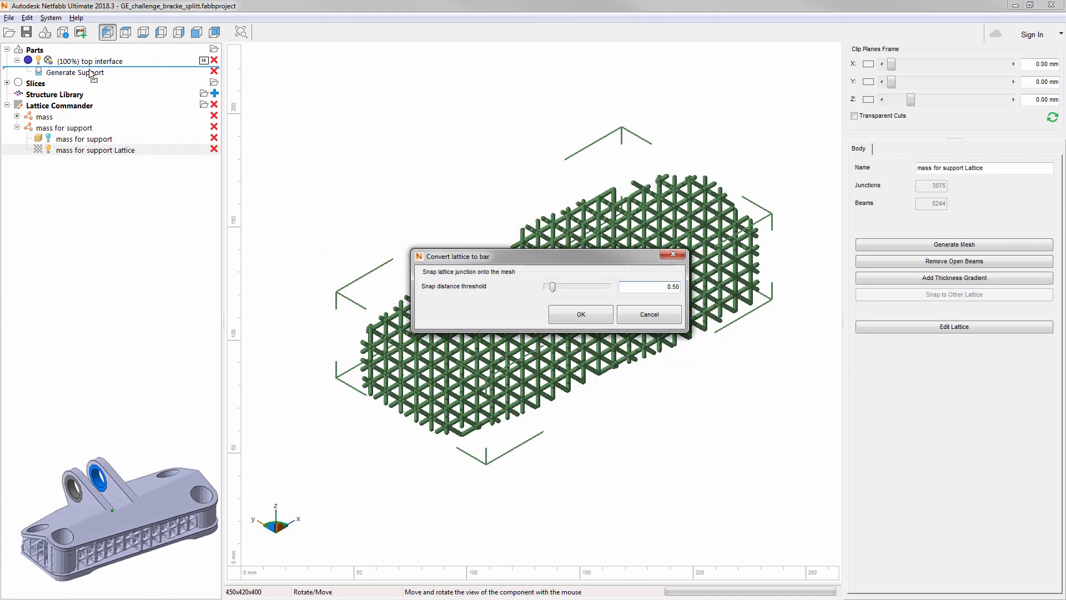
Confirm the lattice-to-bar conversion with OK and let it run.
{"action": "left_click", "coordinate": [579, 314]}
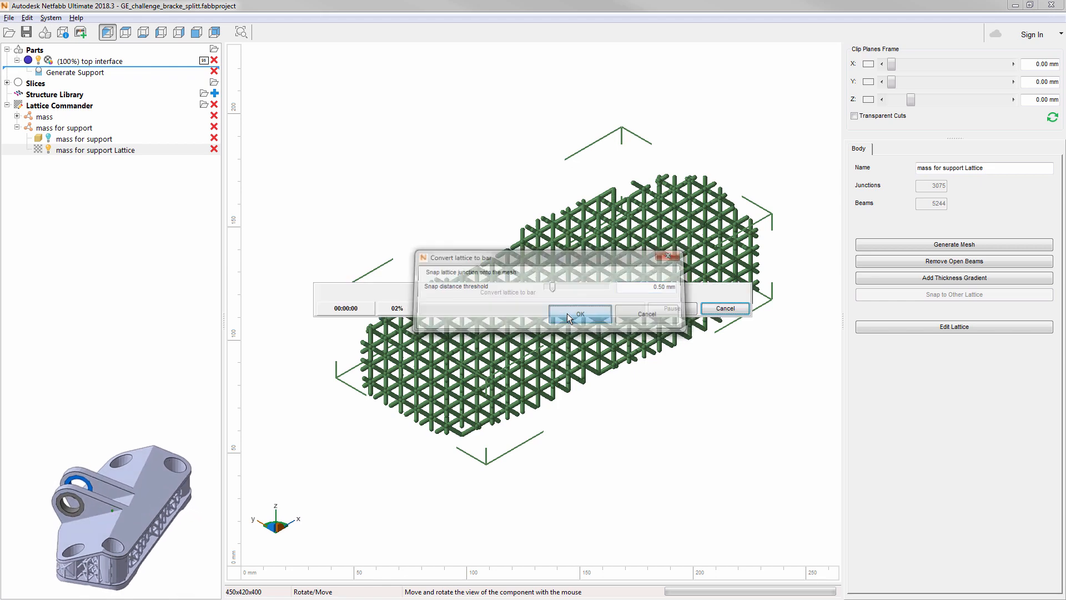
{"action": "left_click", "coordinate": [580, 313]}
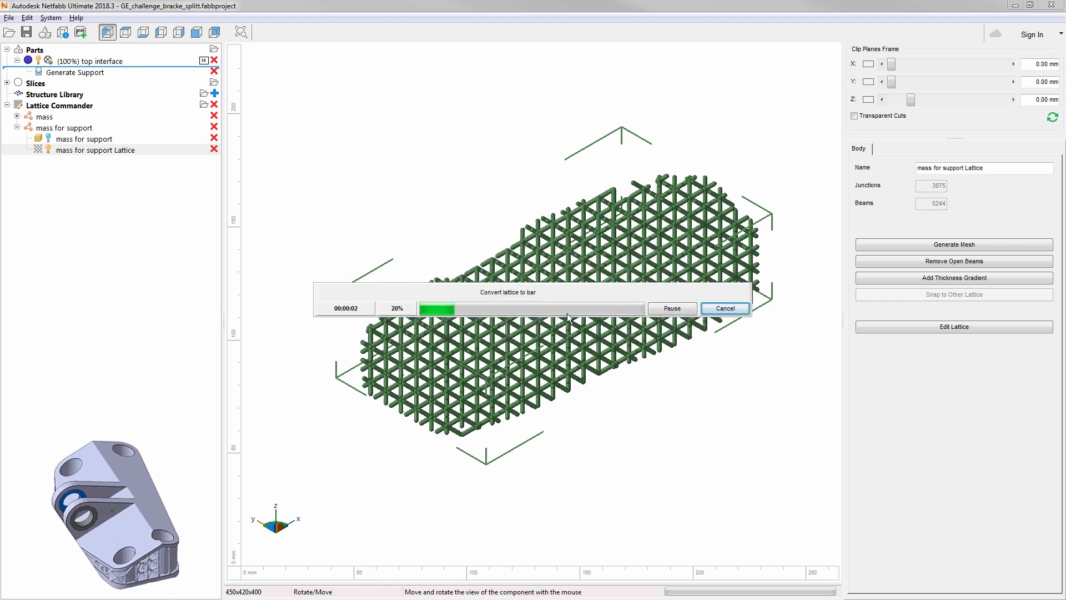